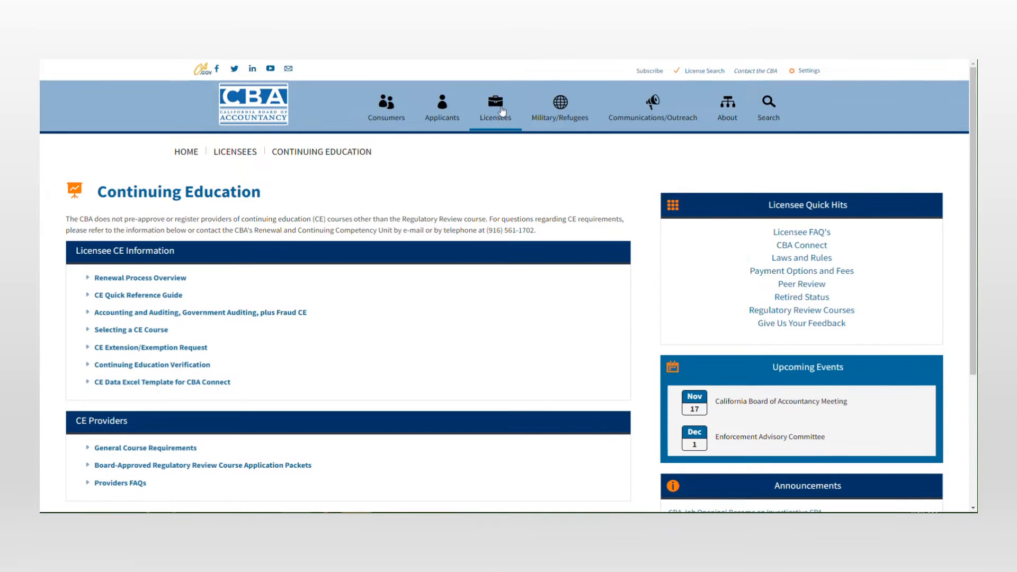
Step: Download the 'CE Data Excel Template for CBA Connect' and open it in Excel
left_click(495, 104)
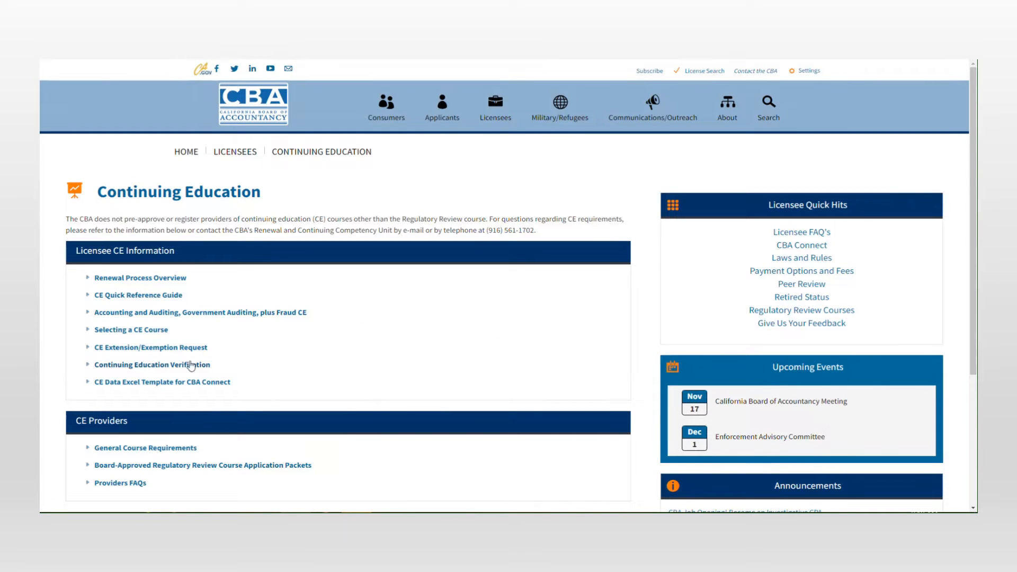
mouse_move(162, 388)
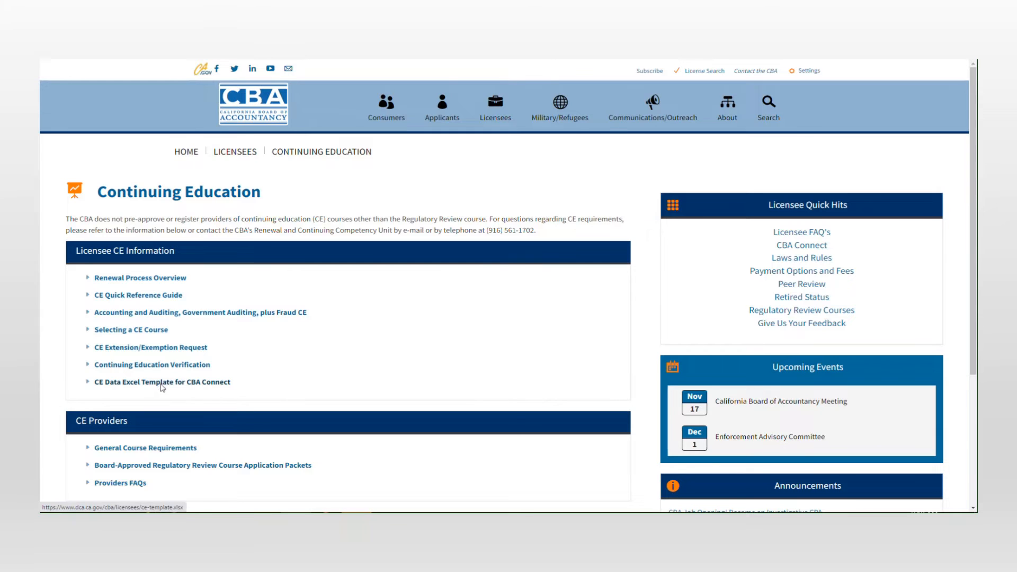
left_click(149, 382)
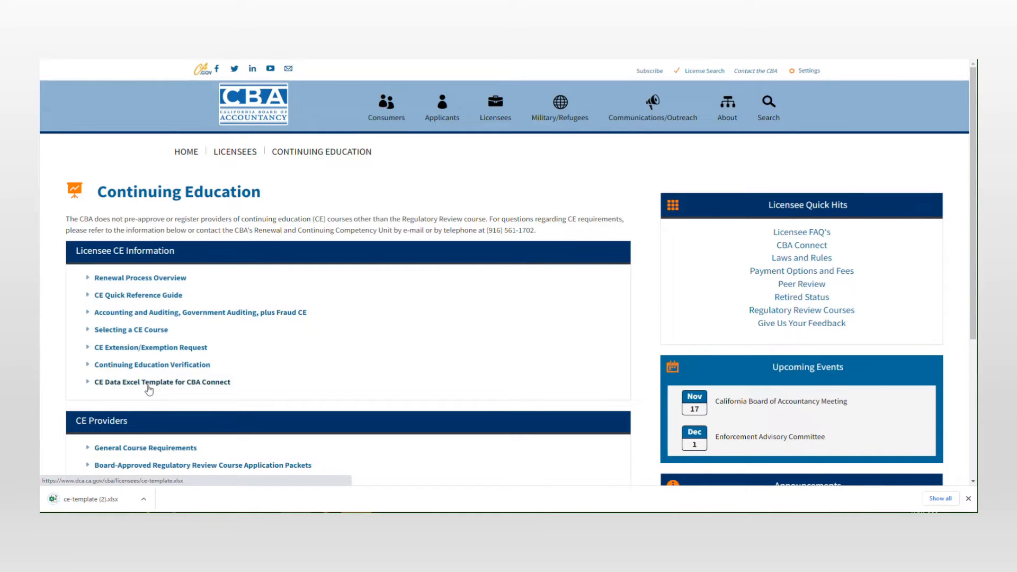
mouse_move(148, 388)
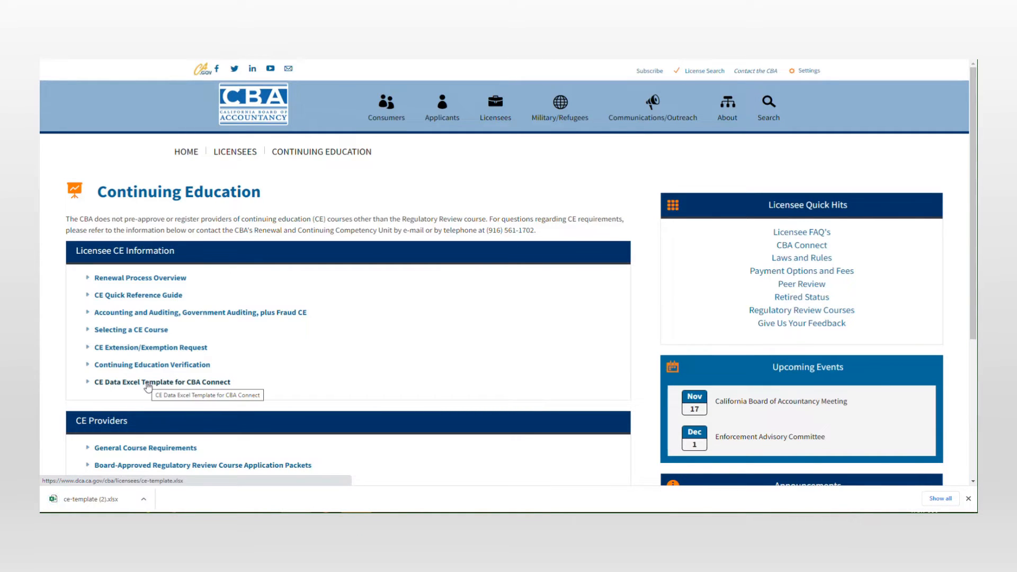
left_click(95, 500)
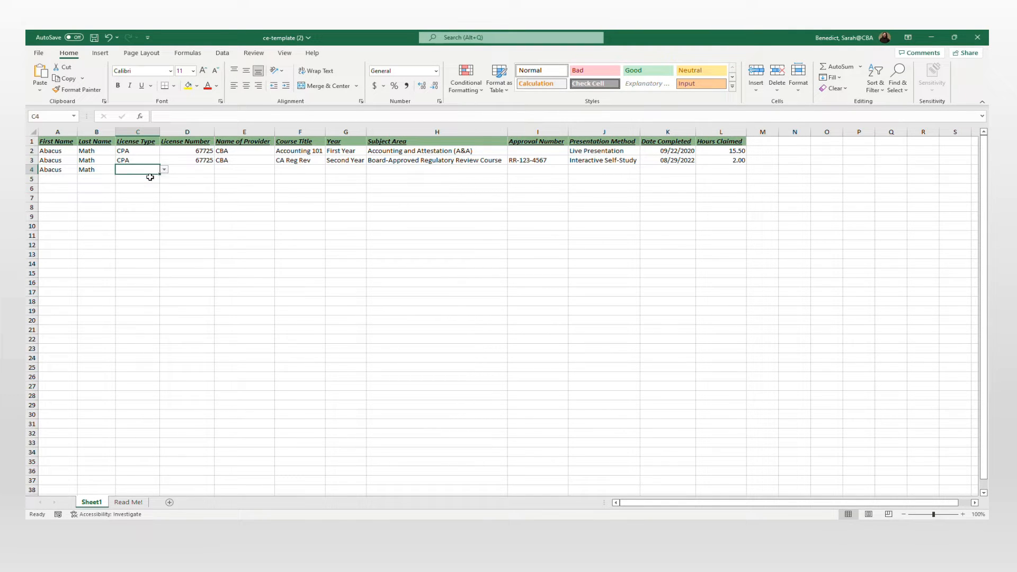
Step: Enter license number 67725, provider CBA and course Ethics in row 4, then choose its subject area
type("67725")
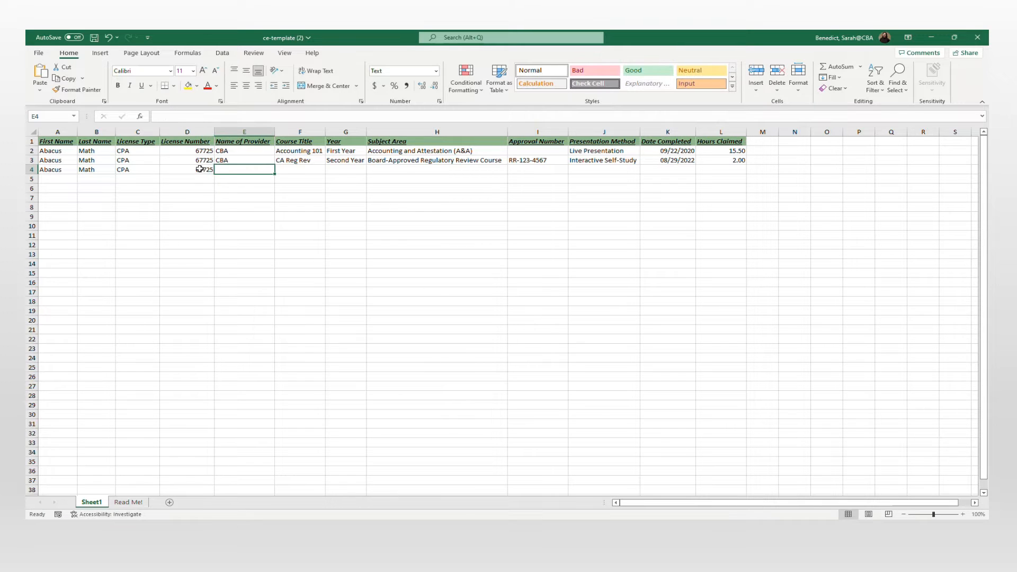
type("CBA")
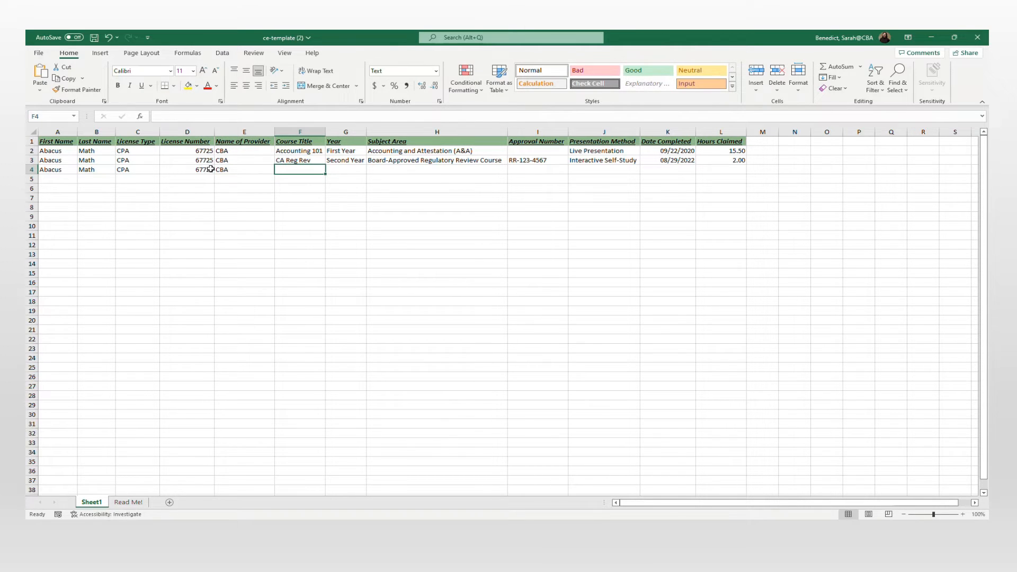
type("Ethics")
left_click(346, 170)
type("First Year")
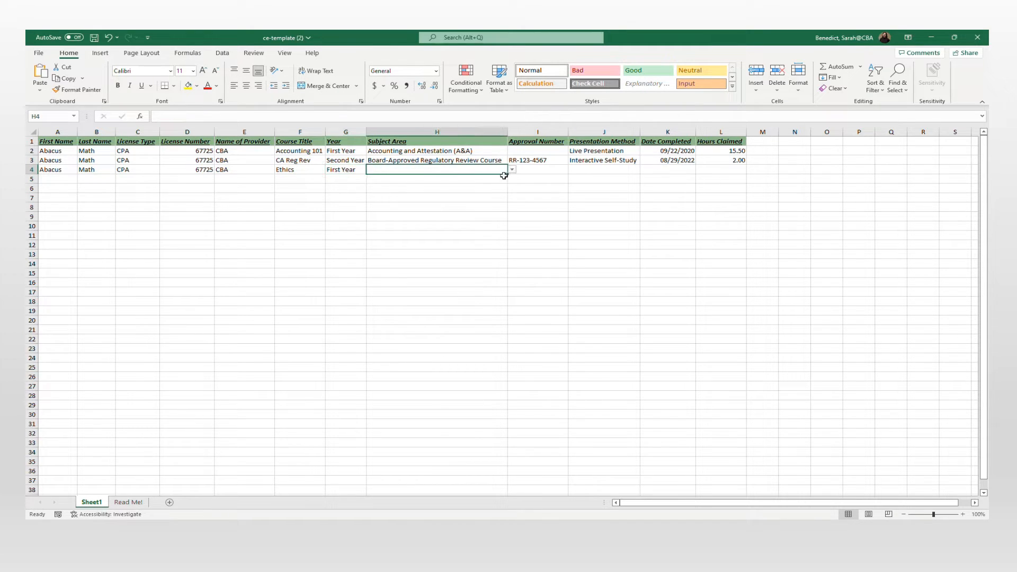
left_click(511, 170)
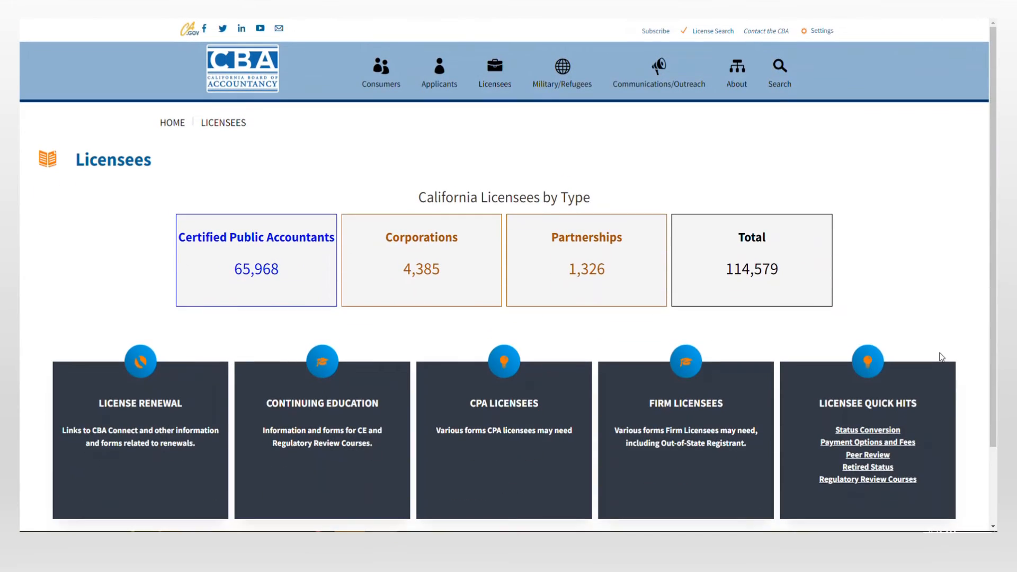
mouse_move(495, 82)
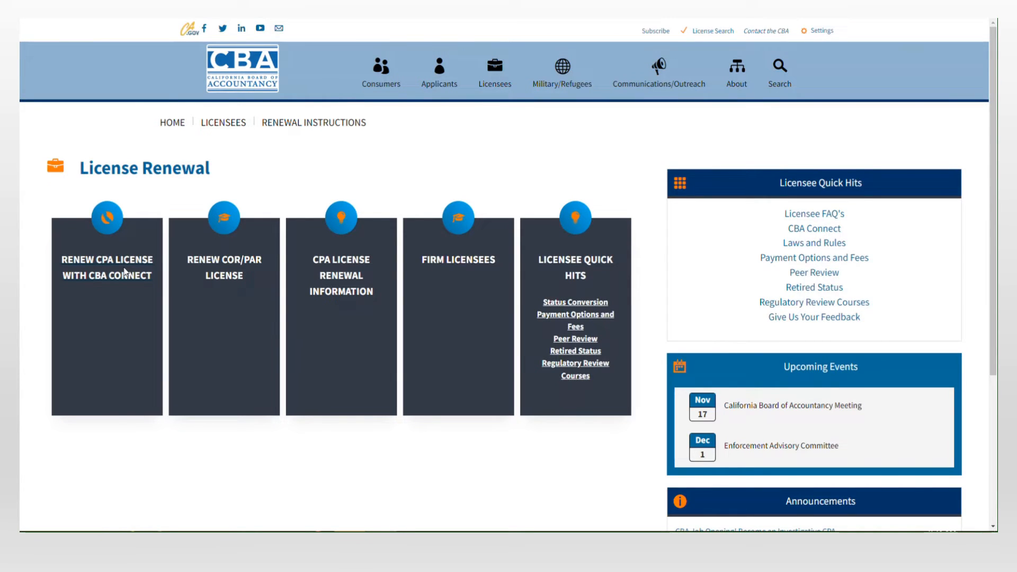
Step: Follow 'Renew CPA License with CBA Connect' to the CBA Connect login portal
left_click(106, 276)
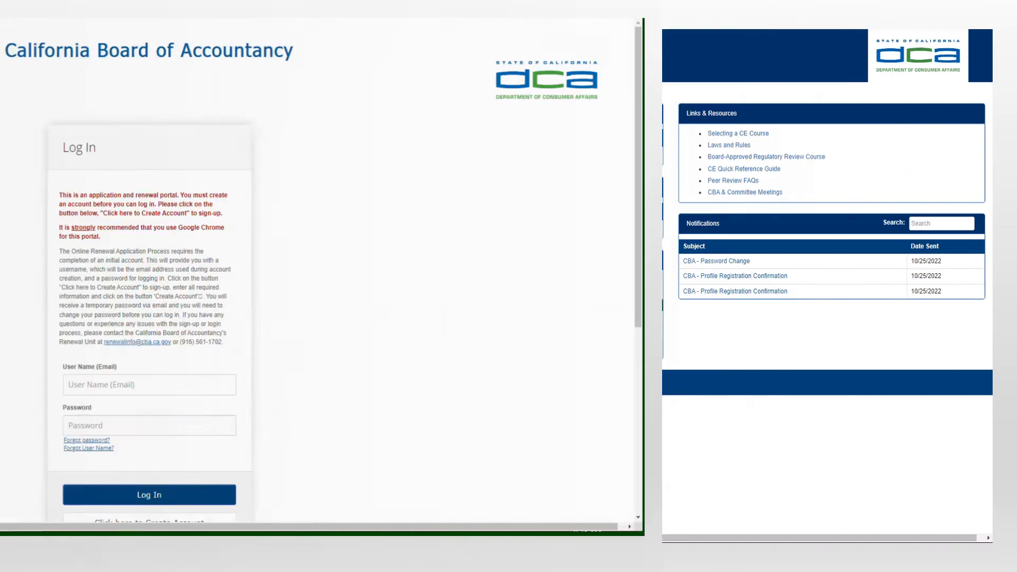
Step: Upload ce-template.xlsx as a CE data file and open the CECourse_Errors.xlsx report
left_click(149, 494)
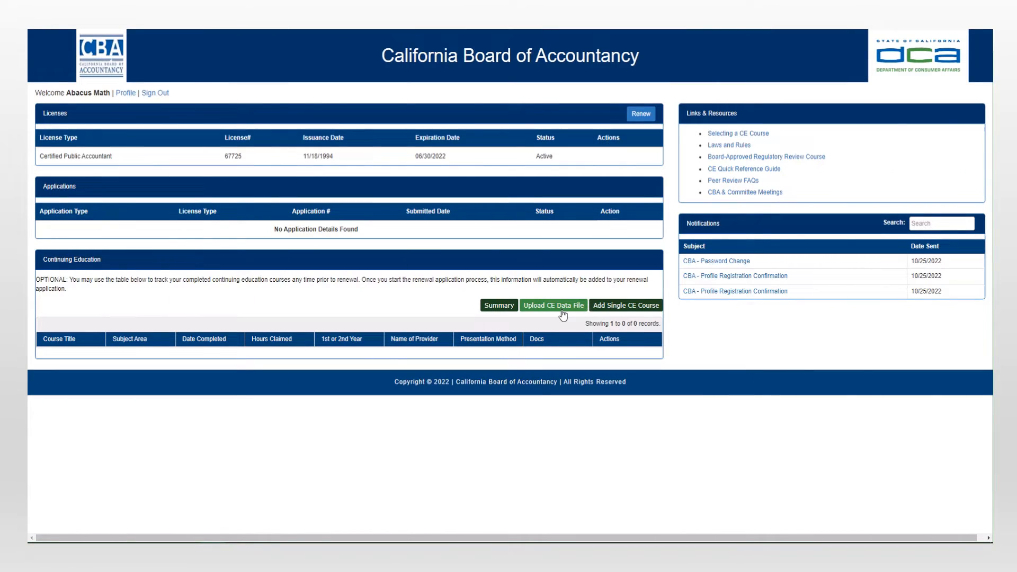
left_click(553, 305)
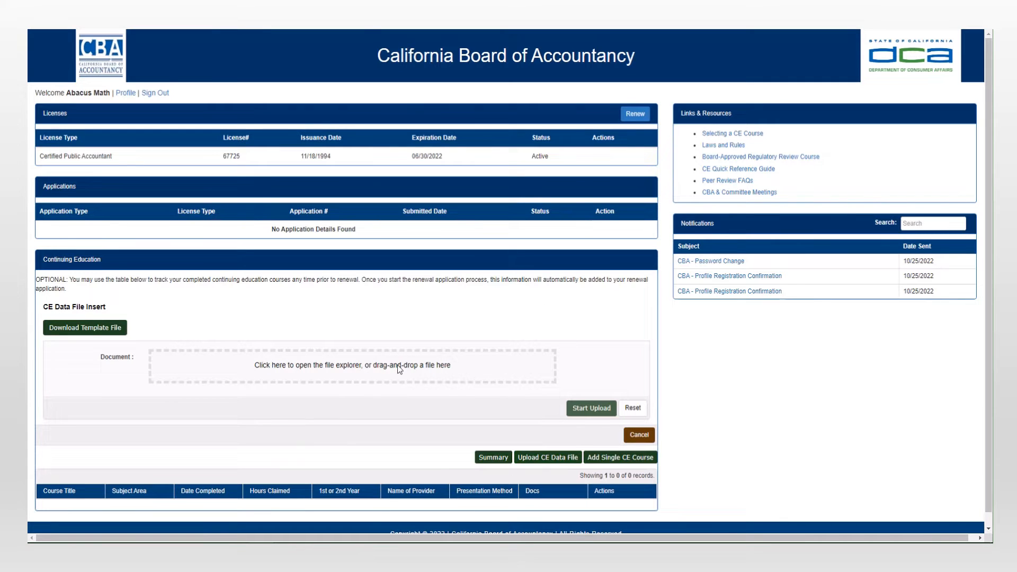
left_click(400, 367)
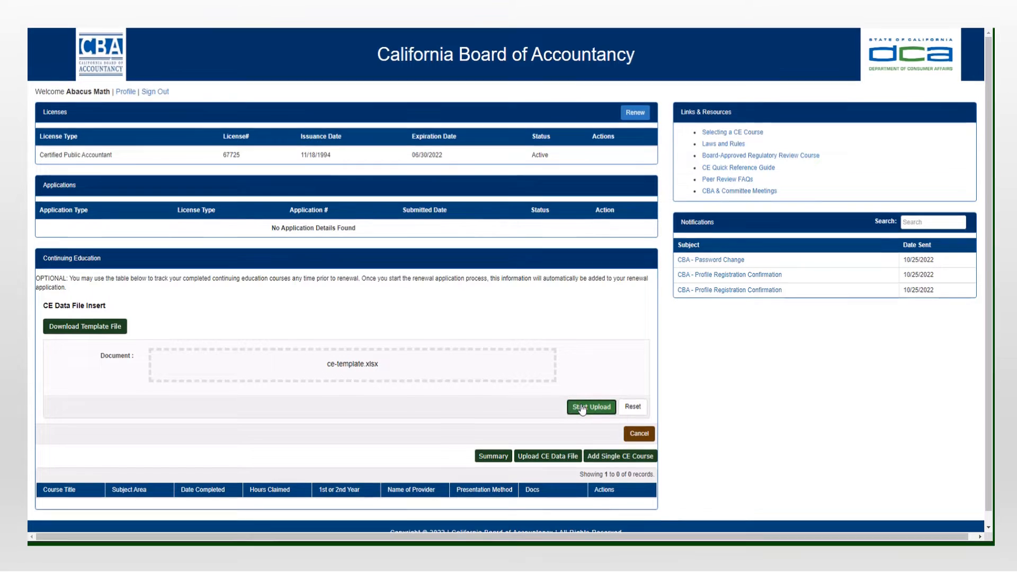
left_click(591, 407)
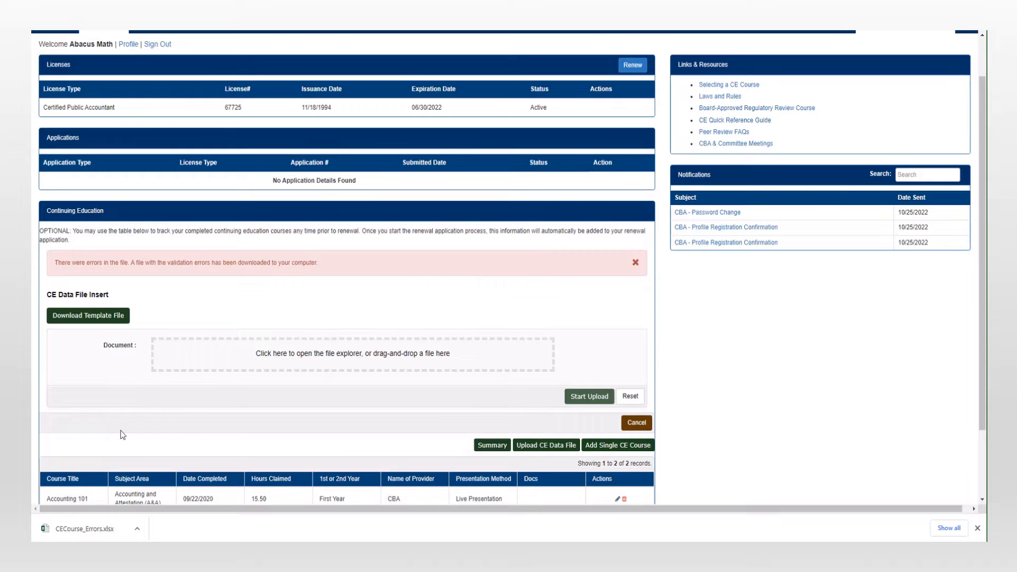
left_click(82, 529)
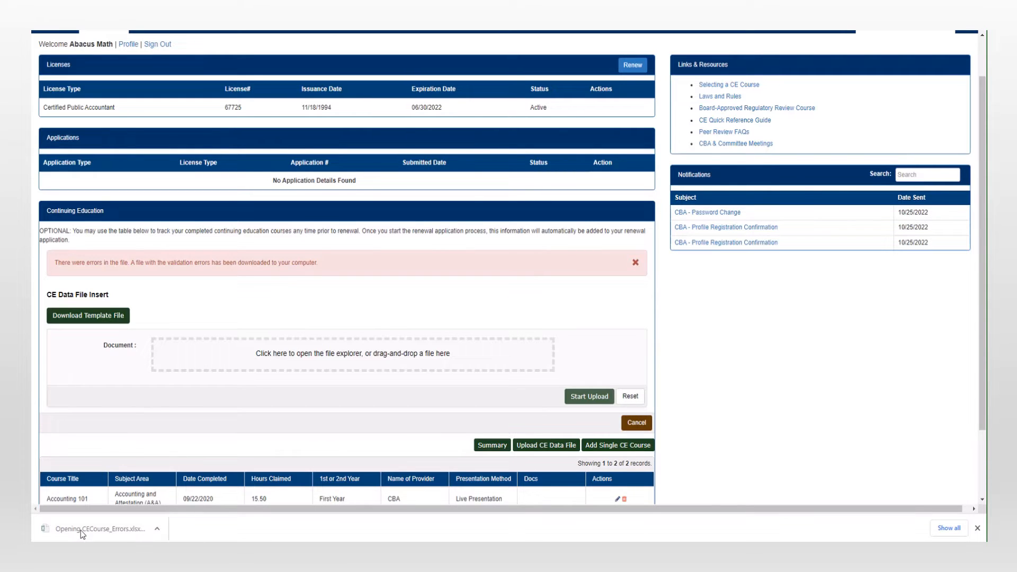
left_click(95, 544)
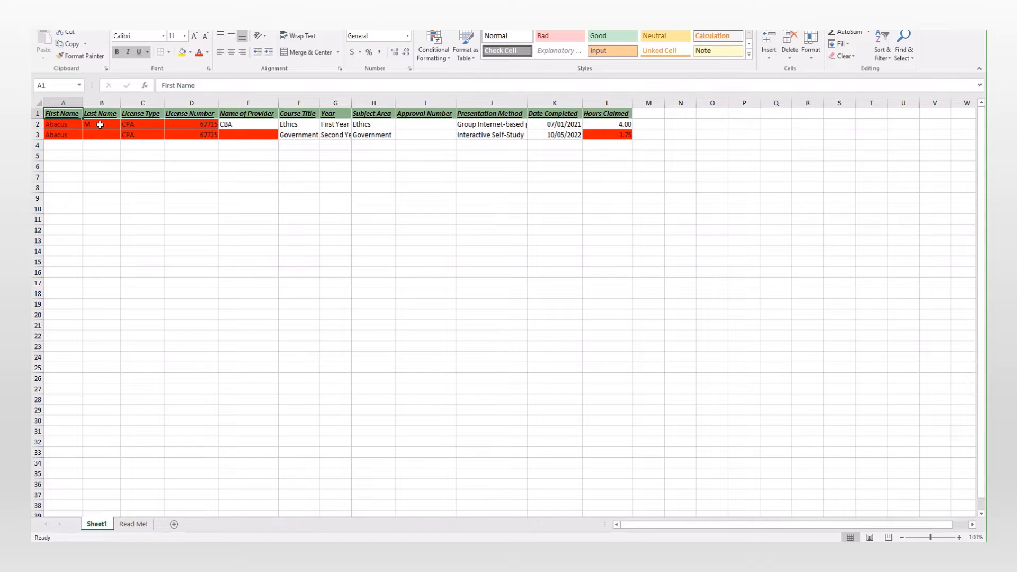
Step: Fill in the last names as 'Math' and the provider as 'CBA' in the flagged rows
left_click(100, 124)
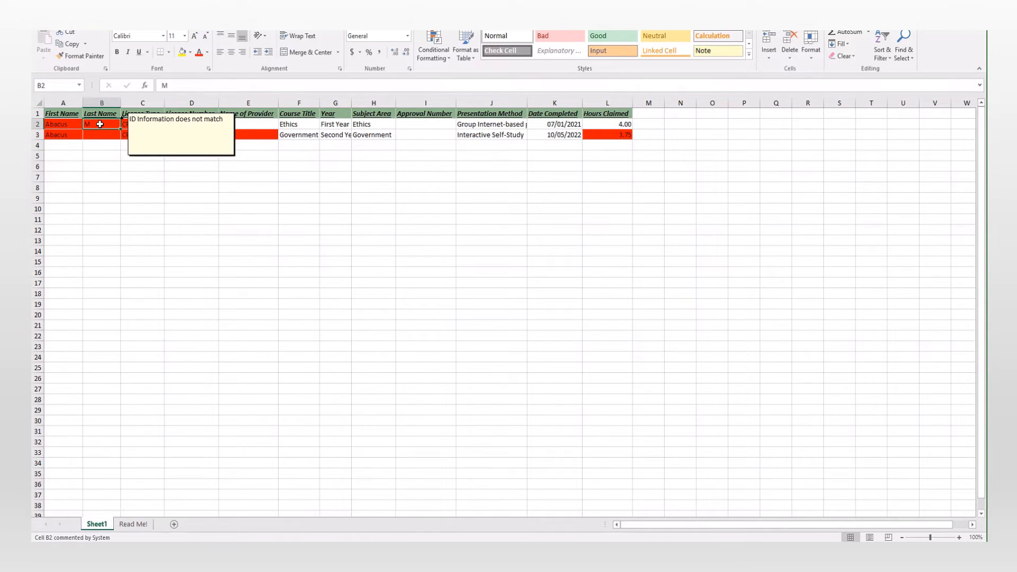
type("ath")
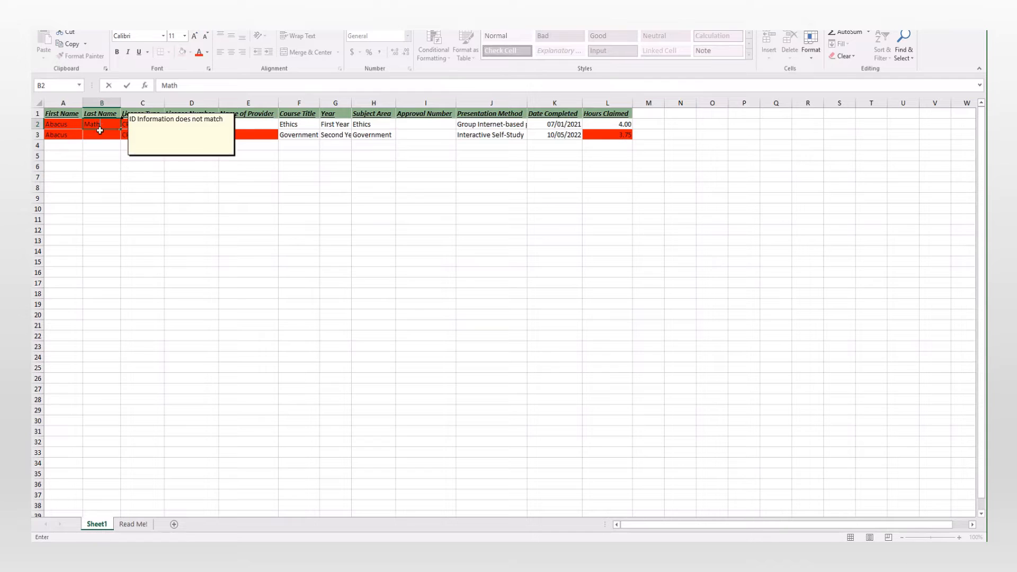
left_click(101, 135)
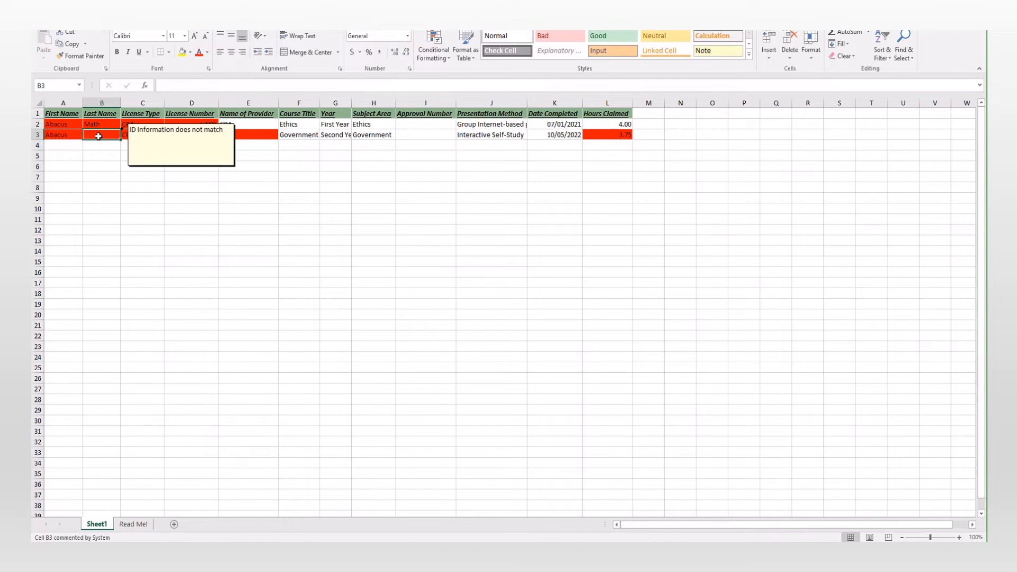
type("Math")
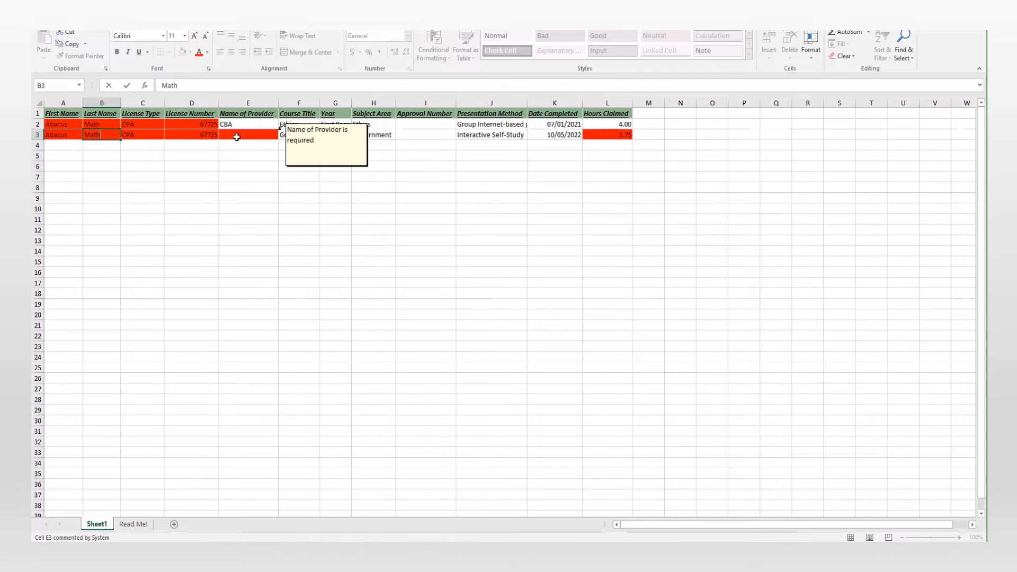
type("CBA")
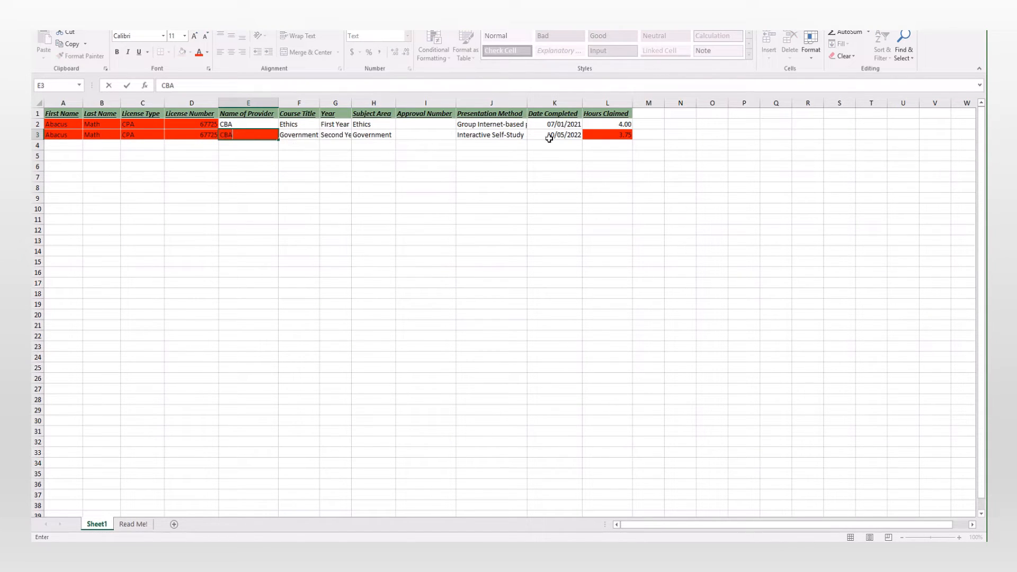
mouse_move(589, 135)
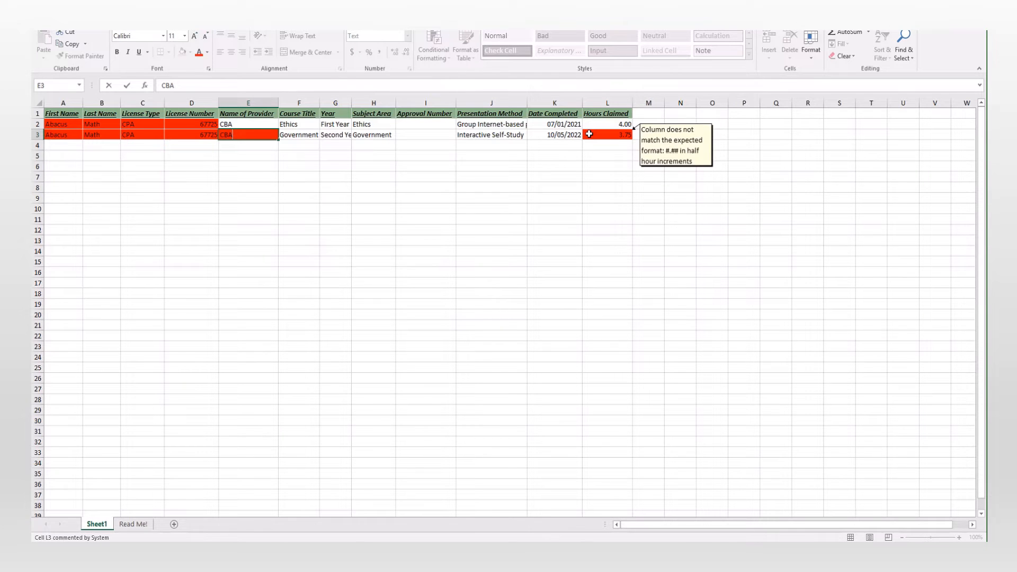
left_click(606, 135)
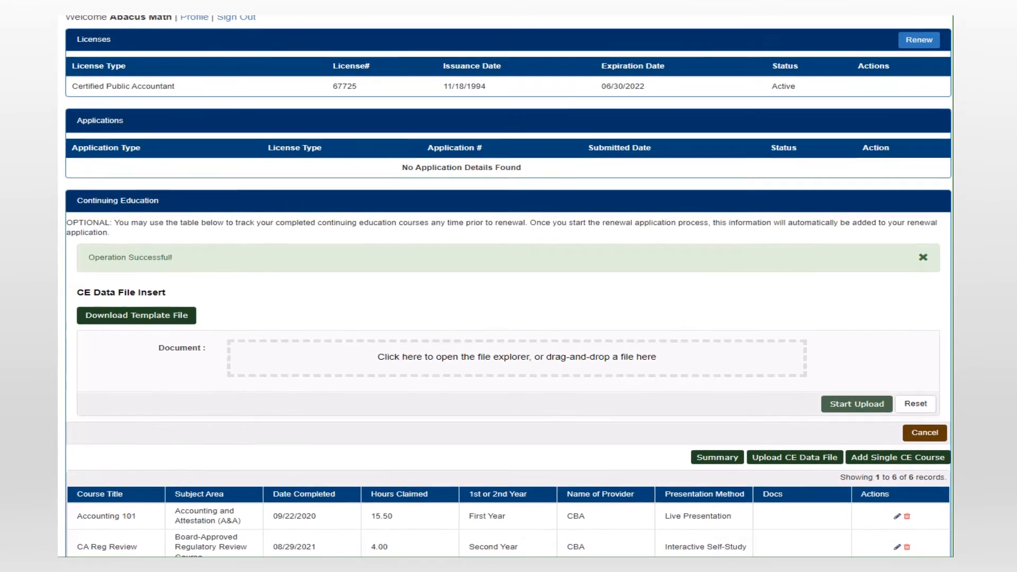
Step: Edit the Ethics course record, changing Hours Claimed from 6 to 6.5
scroll("down", 3)
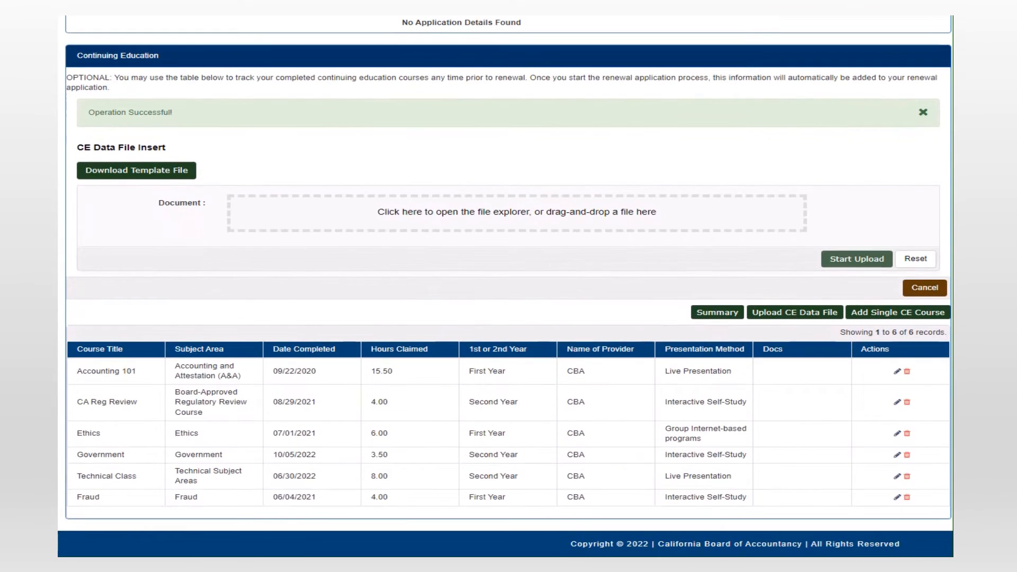
mouse_move(896, 435)
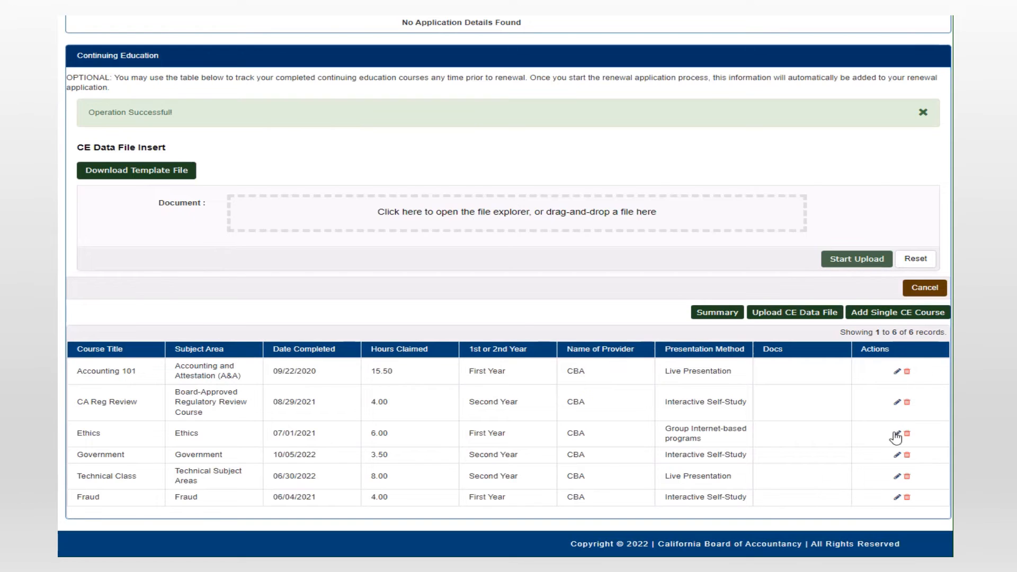
left_click(895, 433)
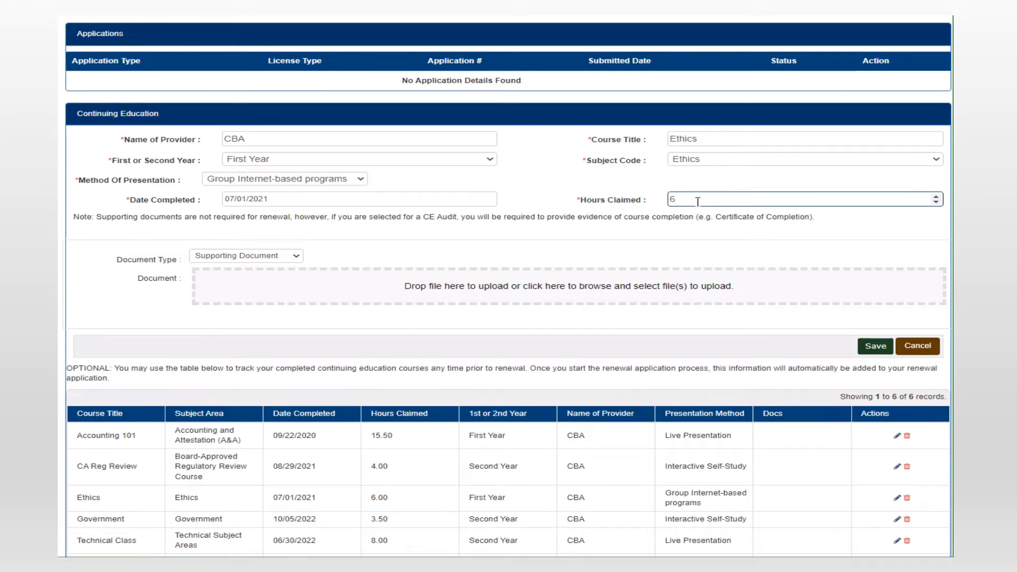
type(".5")
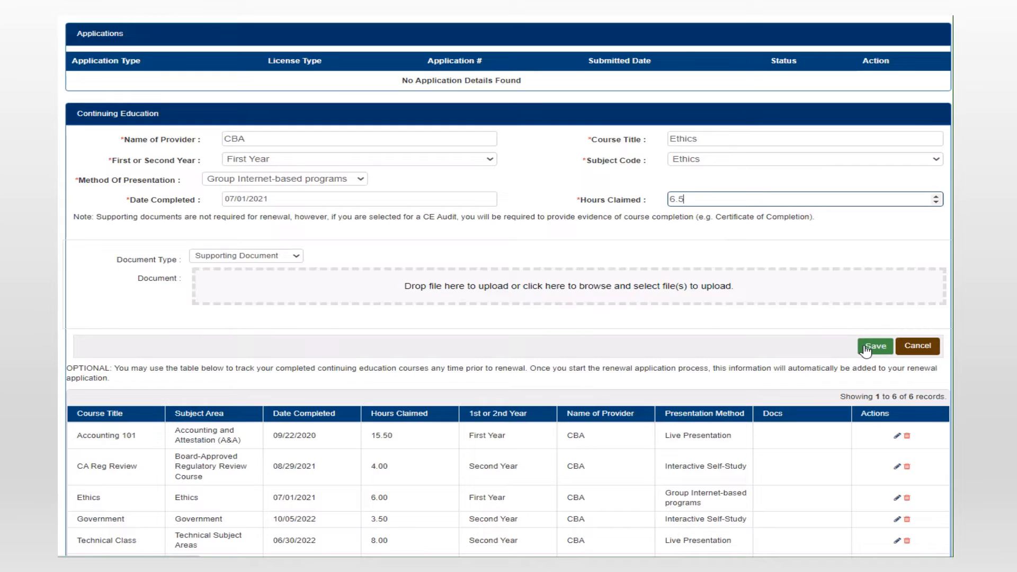
Step: Save the Ethics edit and add First Year CBA course 'Taxe' in Technical Subject Areas
left_click(874, 345)
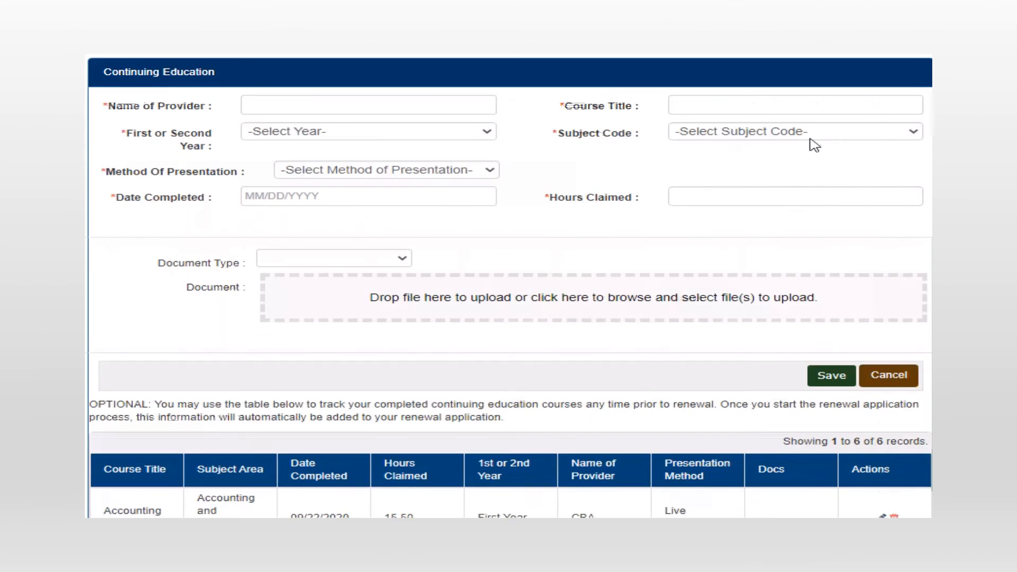
type("CBA")
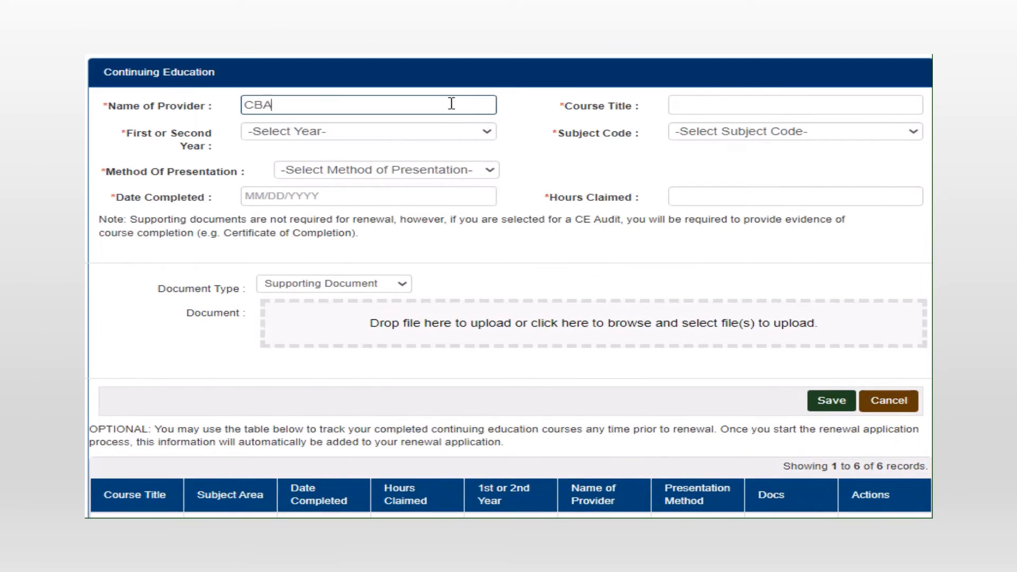
type("Taxe")
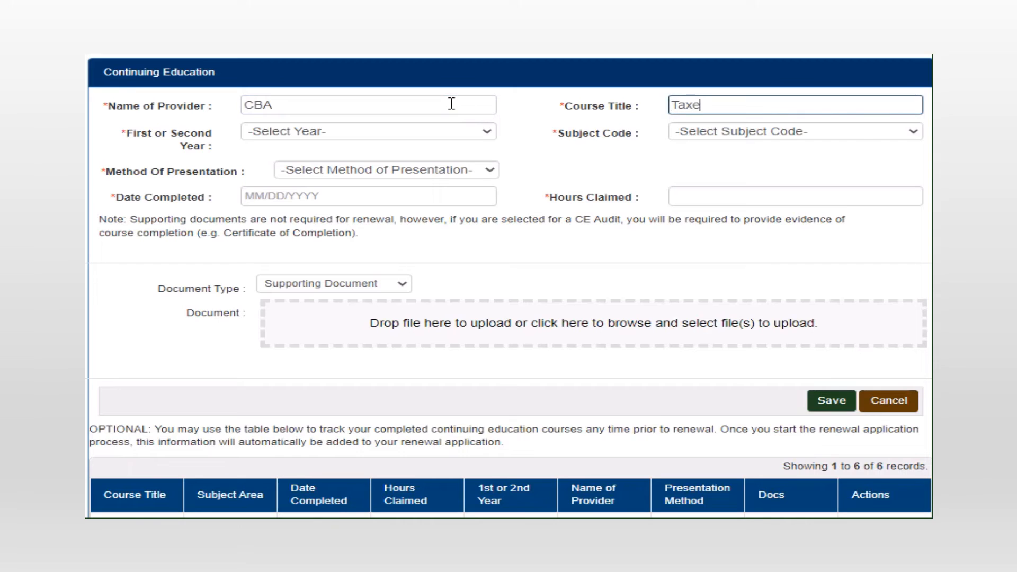
left_click(369, 131)
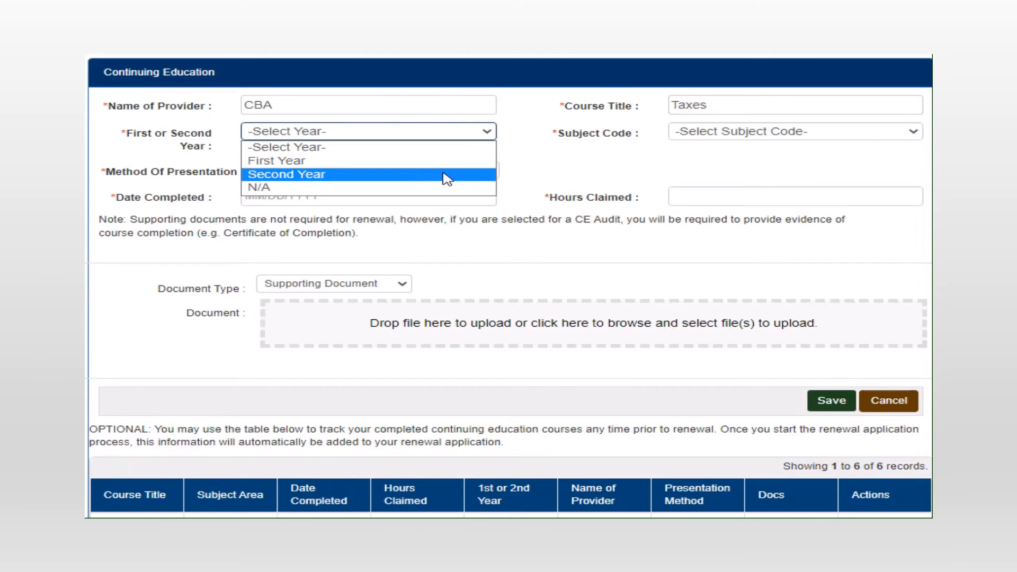
left_click(275, 160)
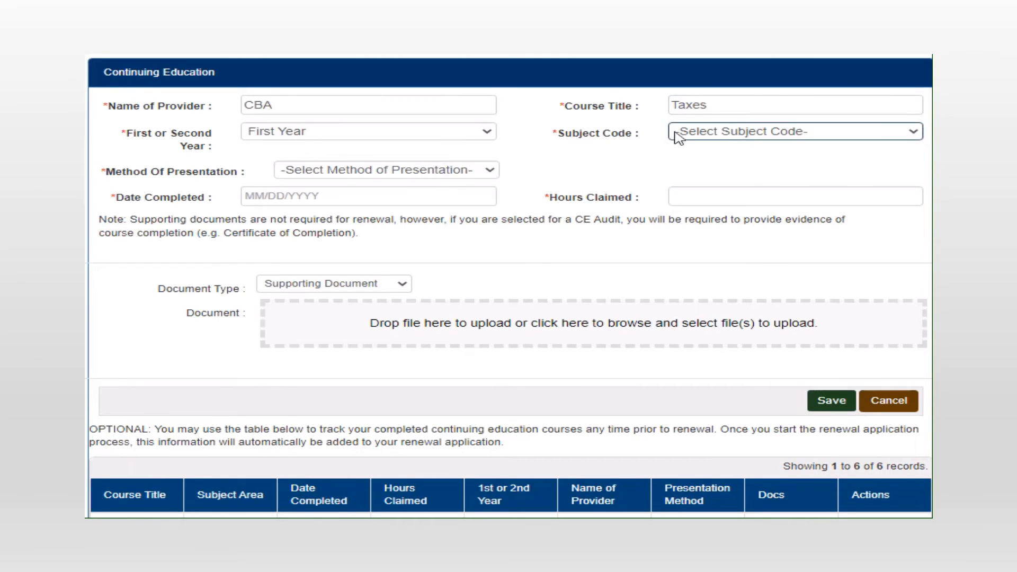
left_click(793, 132)
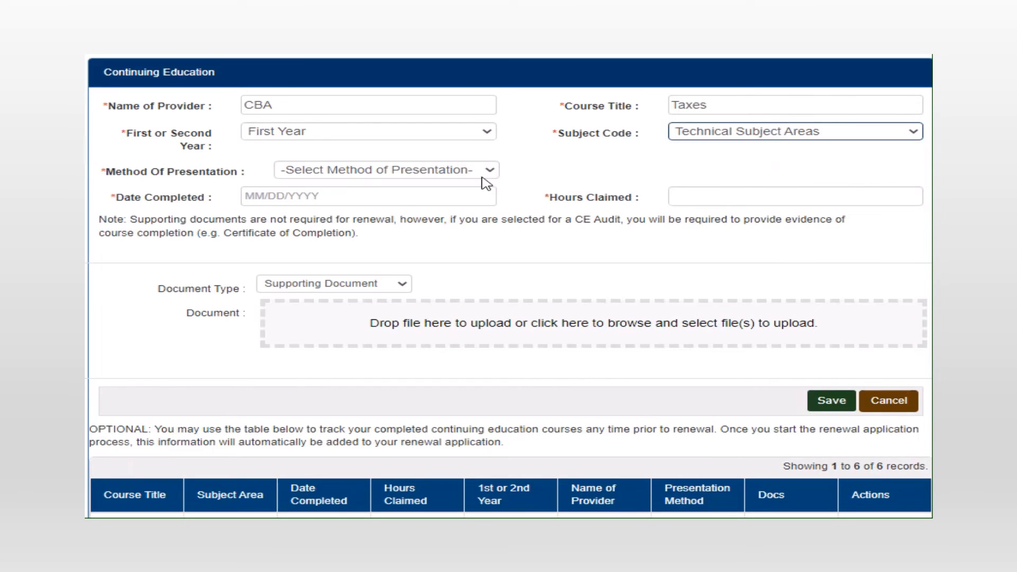
left_click(386, 169)
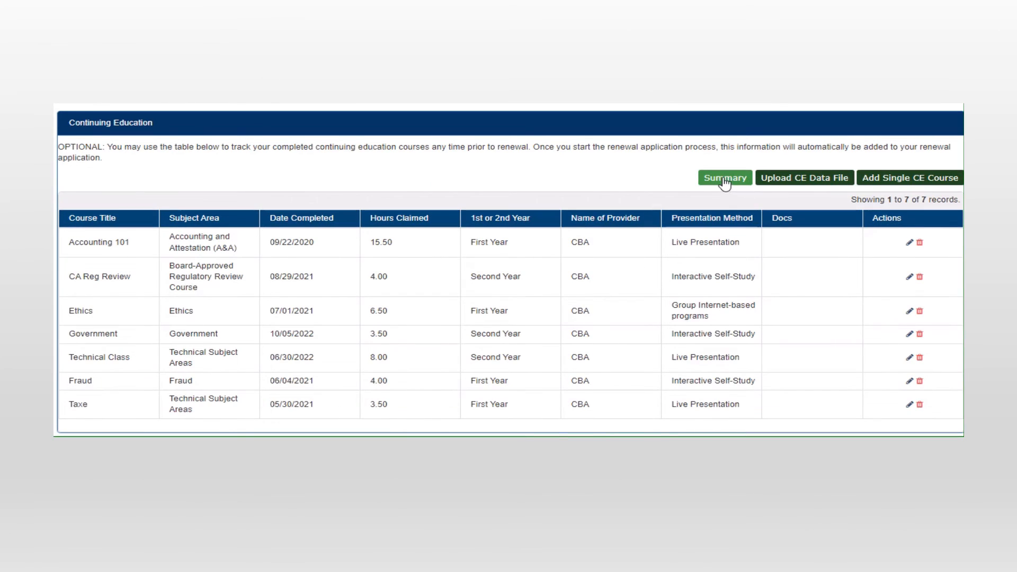
left_click(724, 177)
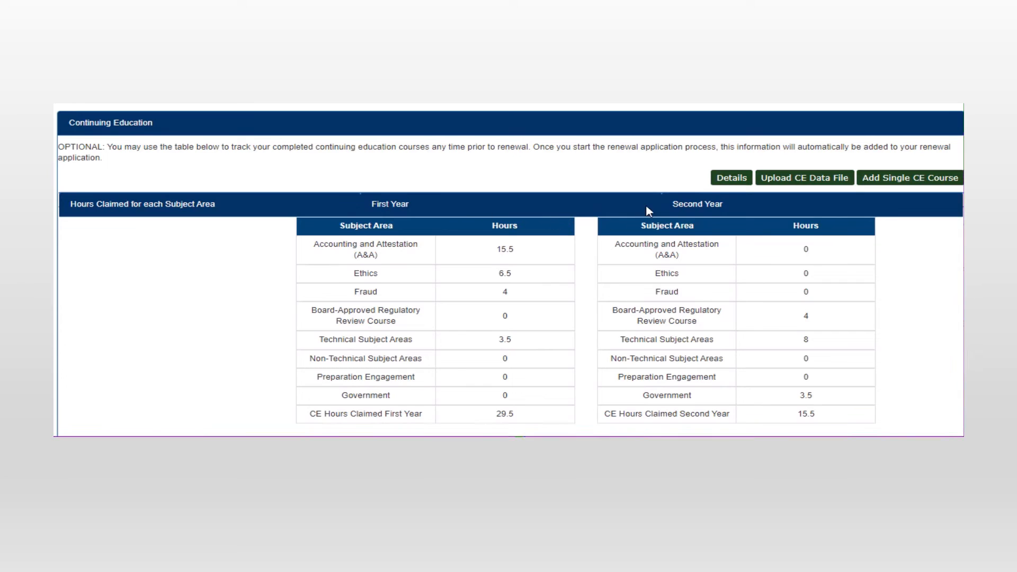
mouse_move(533, 309)
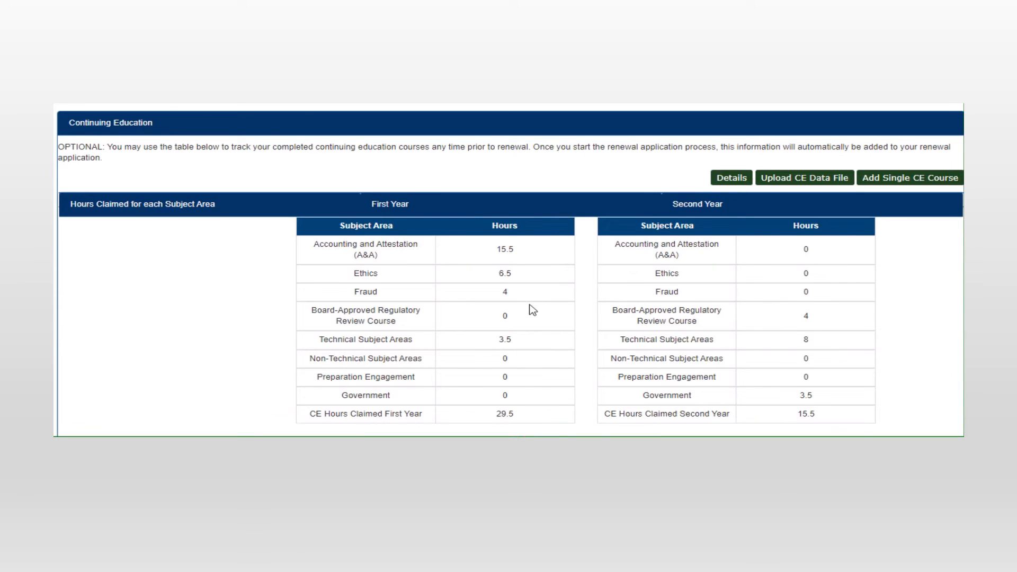
mouse_move(591, 424)
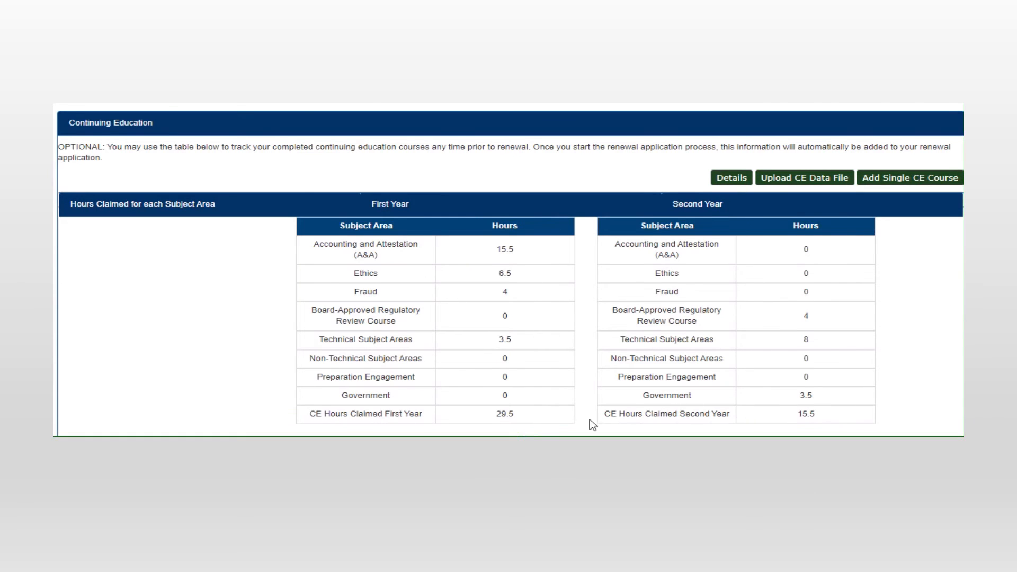
scroll("down", 3)
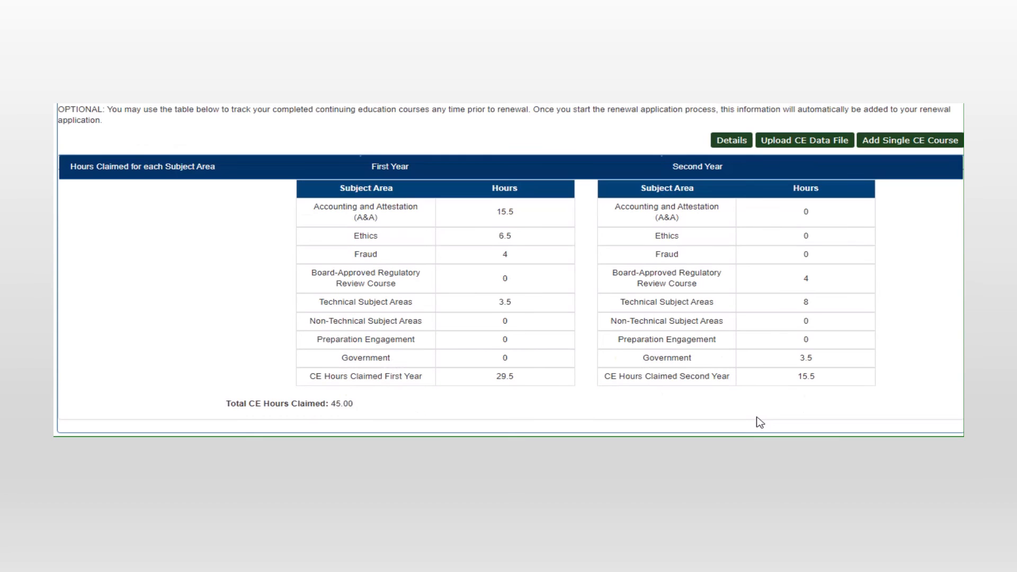
mouse_move(362, 413)
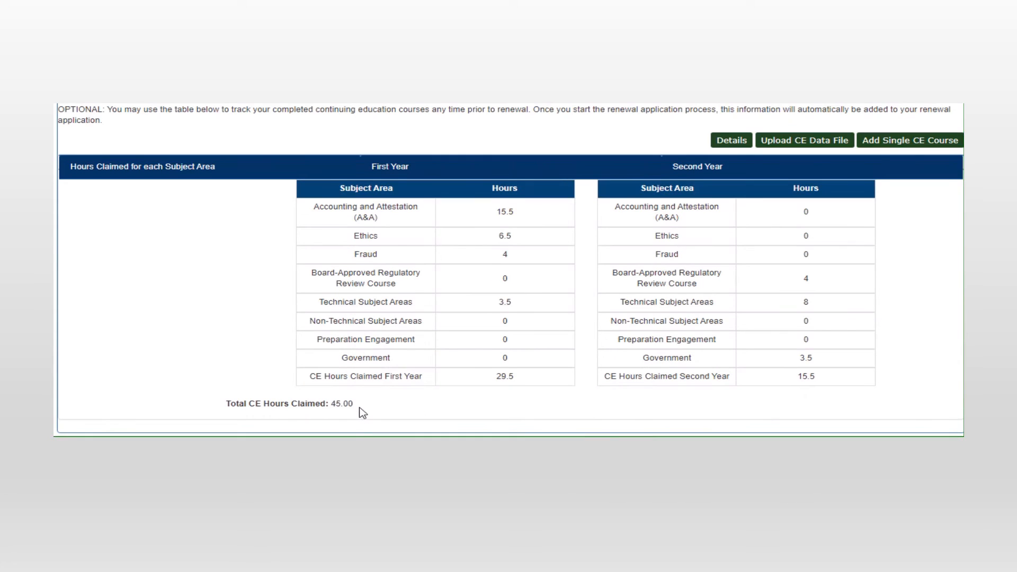
mouse_move(650, 259)
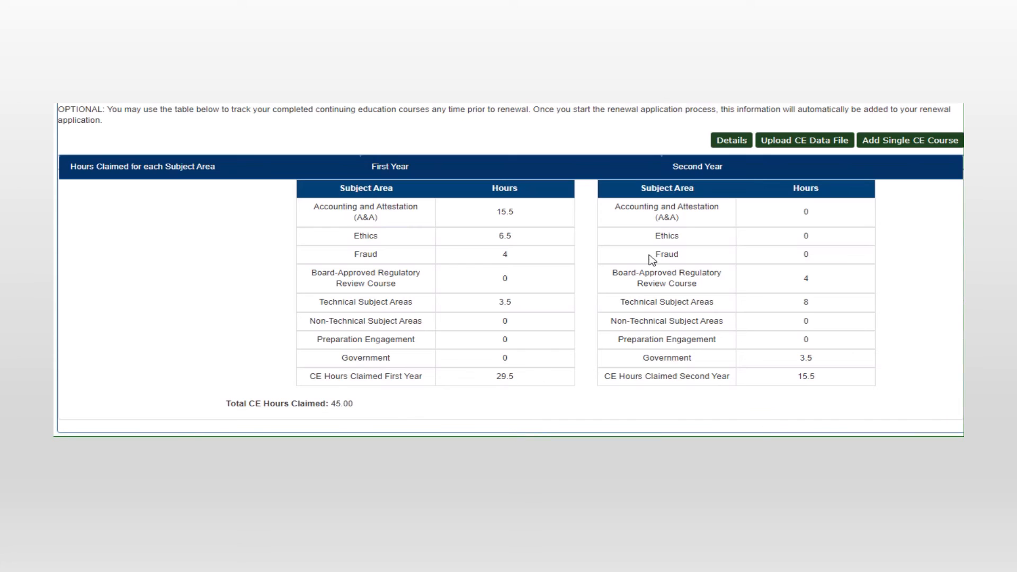
left_click(731, 139)
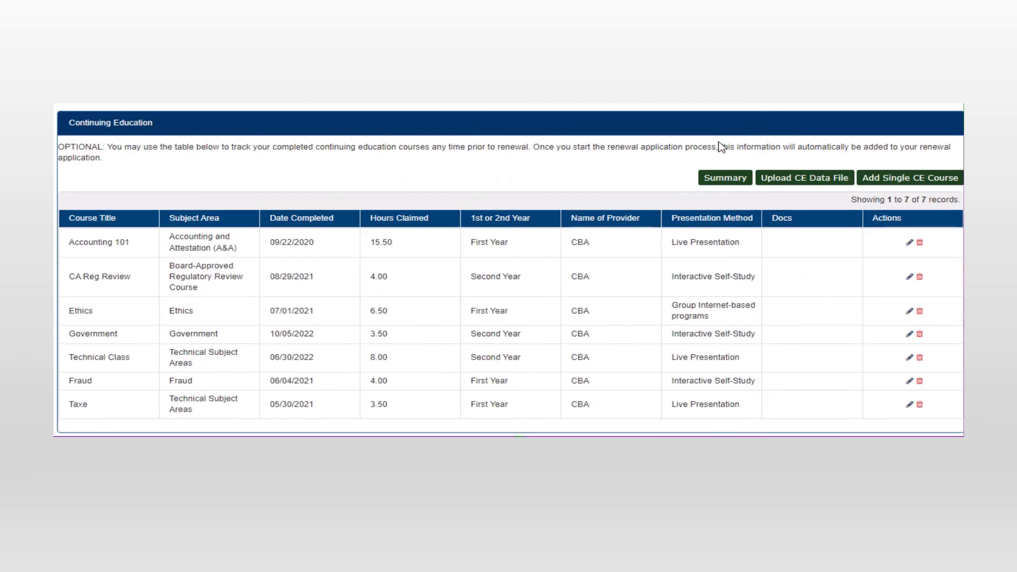